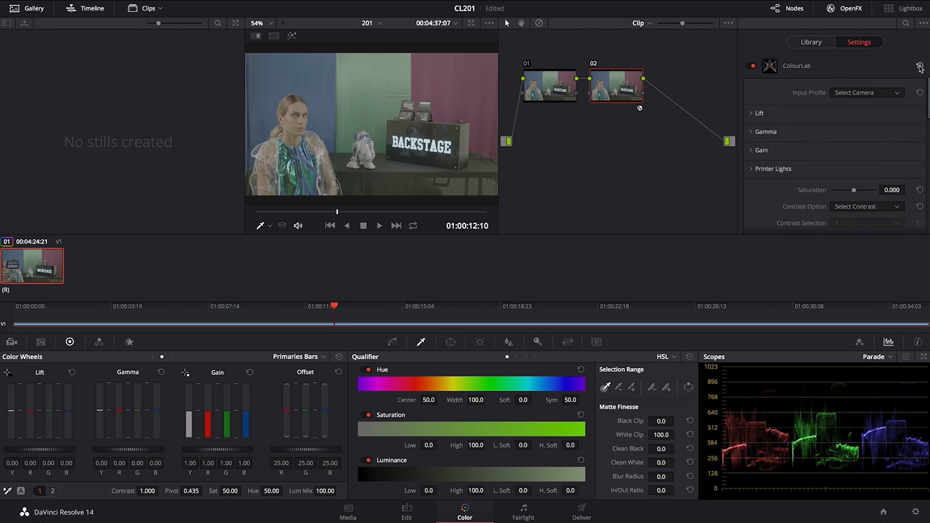
{"action": "mouse_move", "coordinate": [857, 145]}
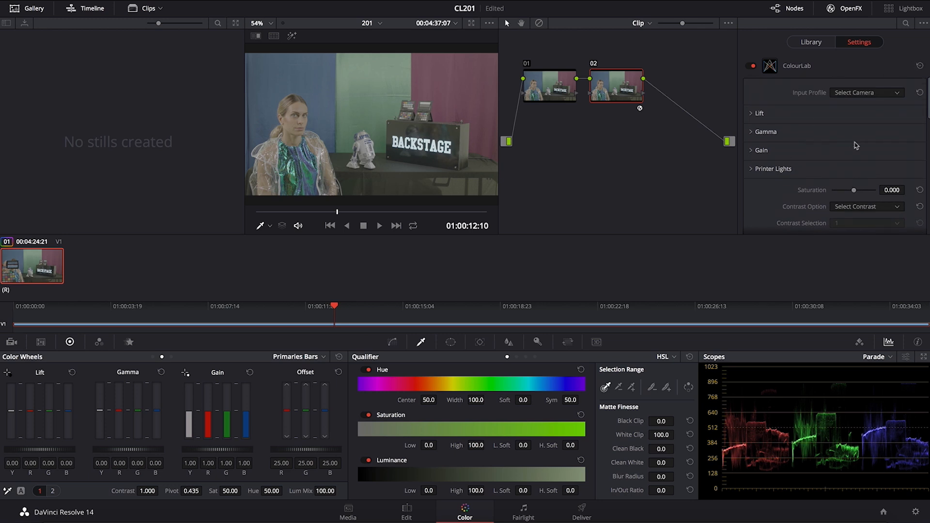
{"action": "mouse_move", "coordinate": [907, 114]}
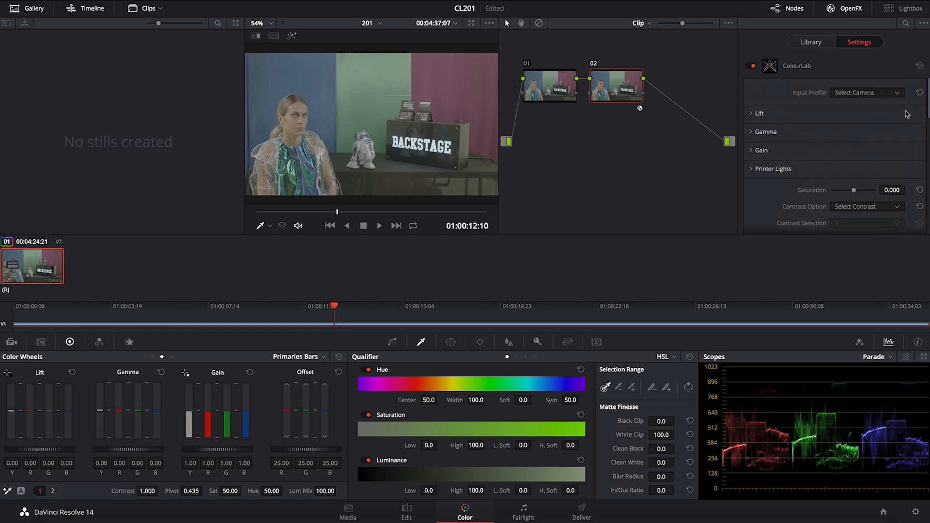
- Set ColourLab's input profile to Alexa and contrast option to S Contrast
{"action": "left_click", "coordinate": [866, 93]}
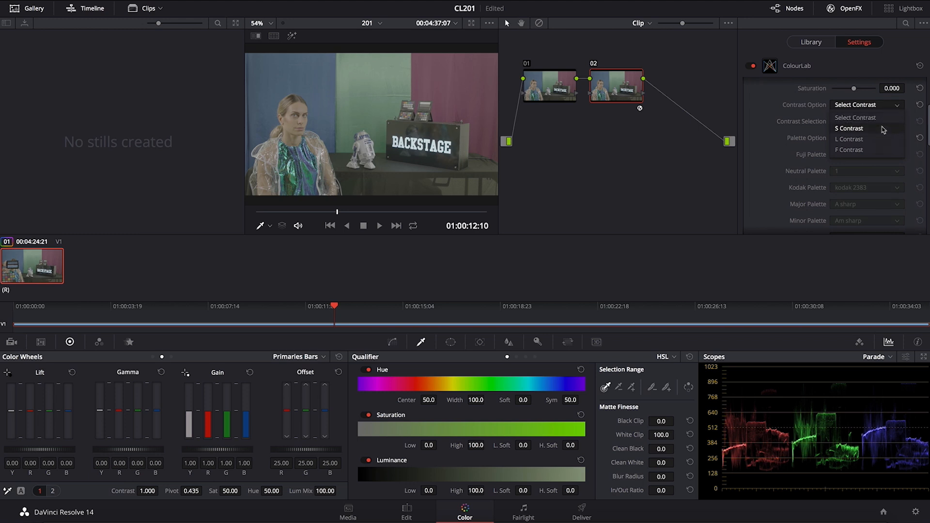
{"action": "left_click", "coordinate": [848, 129]}
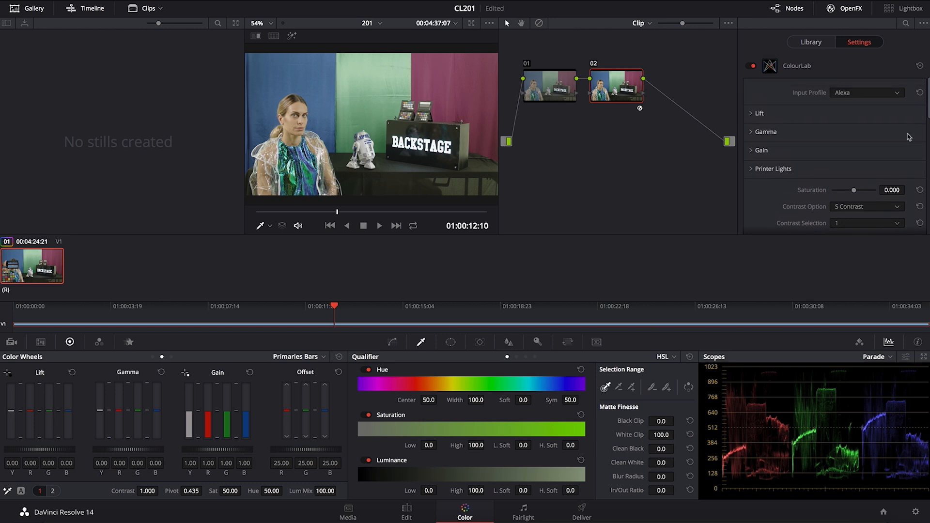
{"action": "mouse_move", "coordinate": [857, 196]}
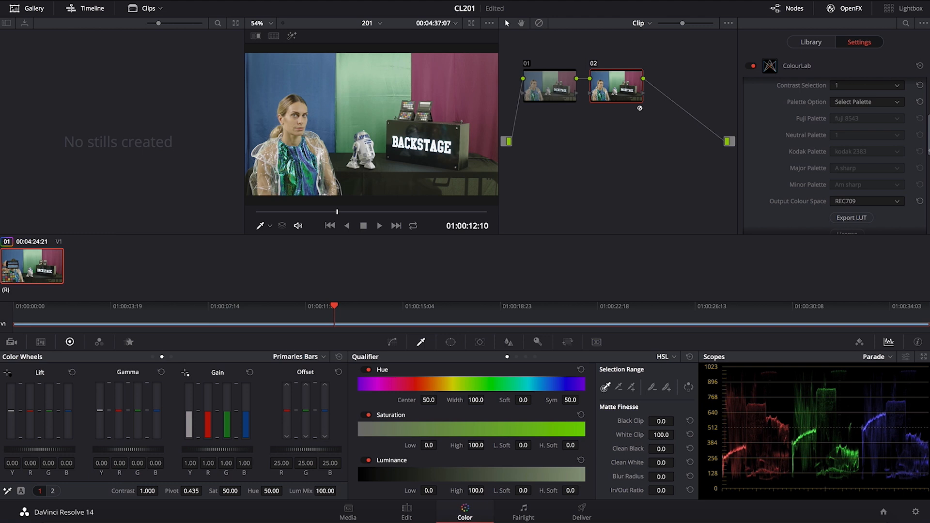
- Drag the ColourLab Lift slider down to about -0.117 to deepen shadows
{"action": "scroll", "scroll_direction": "down", "scroll_amount": 3}
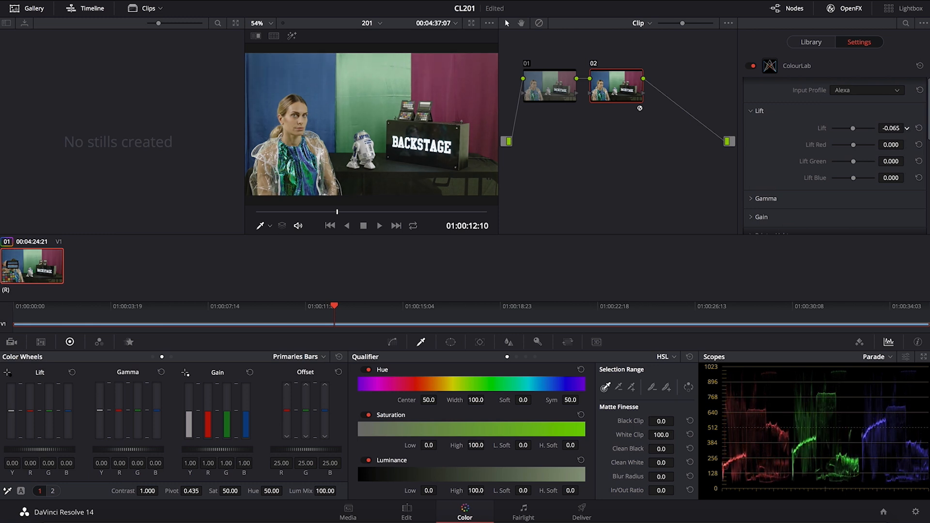
{"action": "left_click_drag", "start_coordinate": [857, 128], "coordinate": [845, 127]}
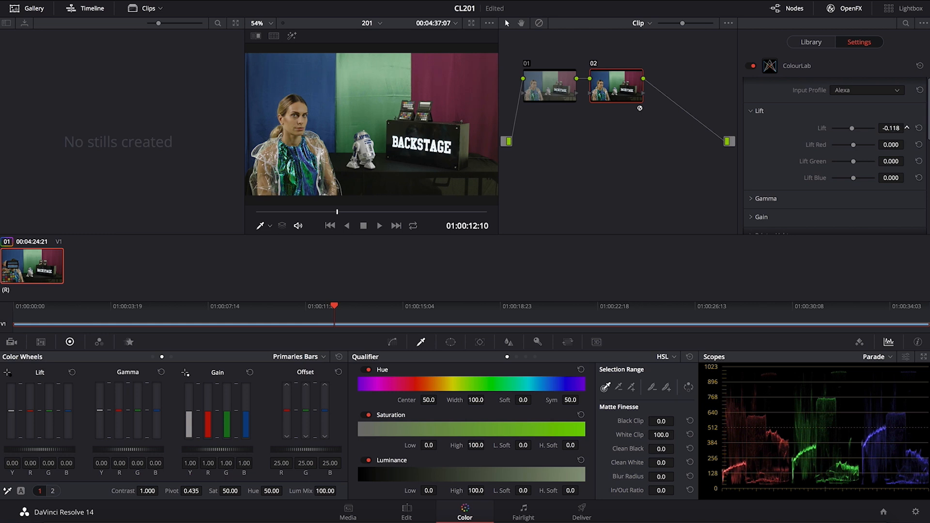
{"action": "left_click_drag", "start_coordinate": [853, 128], "coordinate": [855, 128]}
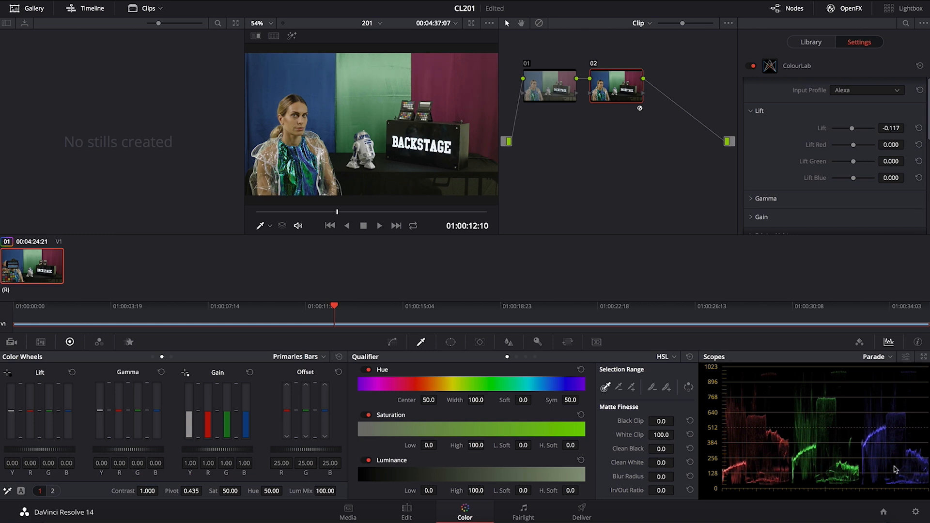
{"action": "mouse_move", "coordinate": [864, 456]}
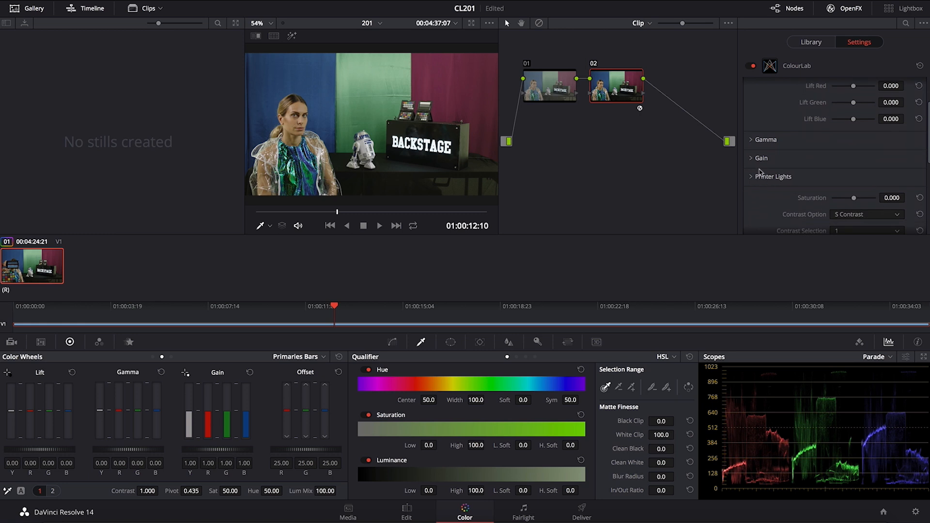
- Reveal the Gain and Gamma sections, with Gain 1.139 and Gamma 0.933
{"action": "left_click", "coordinate": [761, 158]}
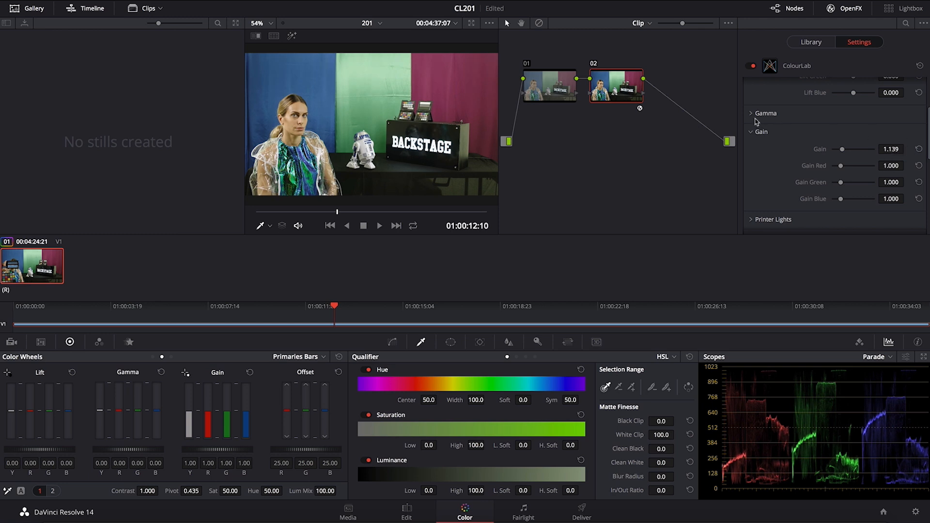
{"action": "left_click", "coordinate": [751, 113]}
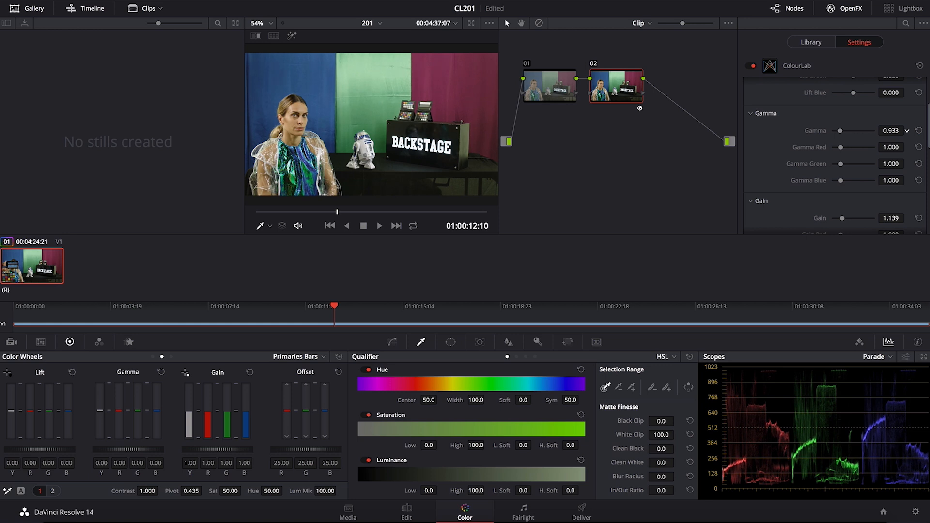
{"action": "scroll", "scroll_direction": "down", "scroll_amount": 3}
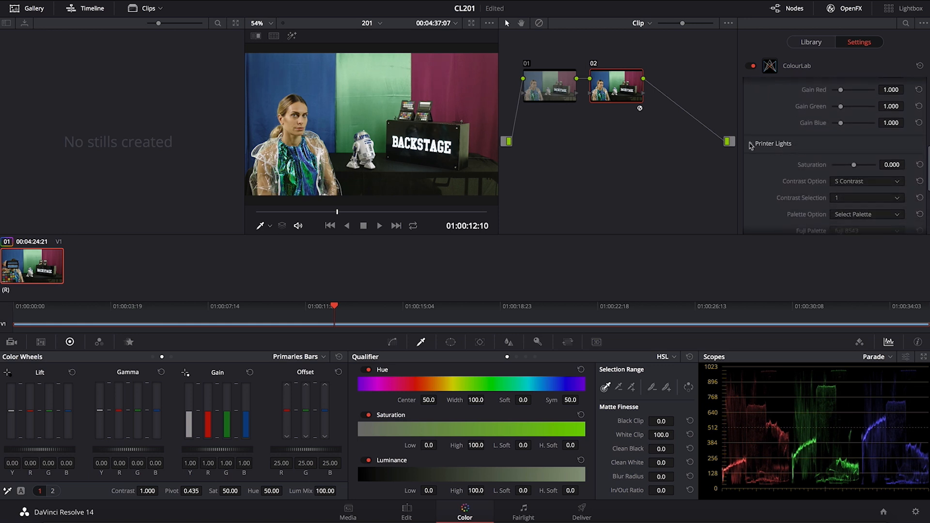
- Expand Printer Lights and edit the red printer light value
{"action": "left_click", "coordinate": [751, 143]}
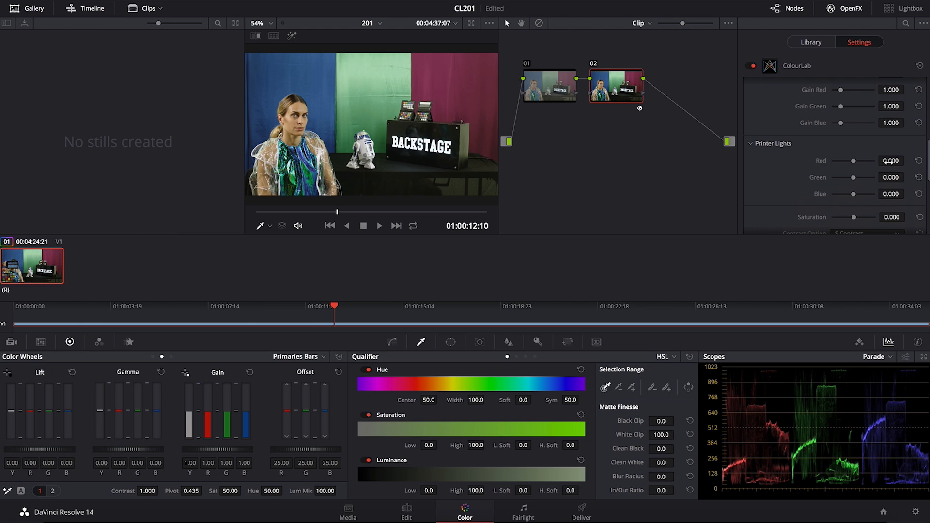
{"action": "left_click", "coordinate": [906, 159]}
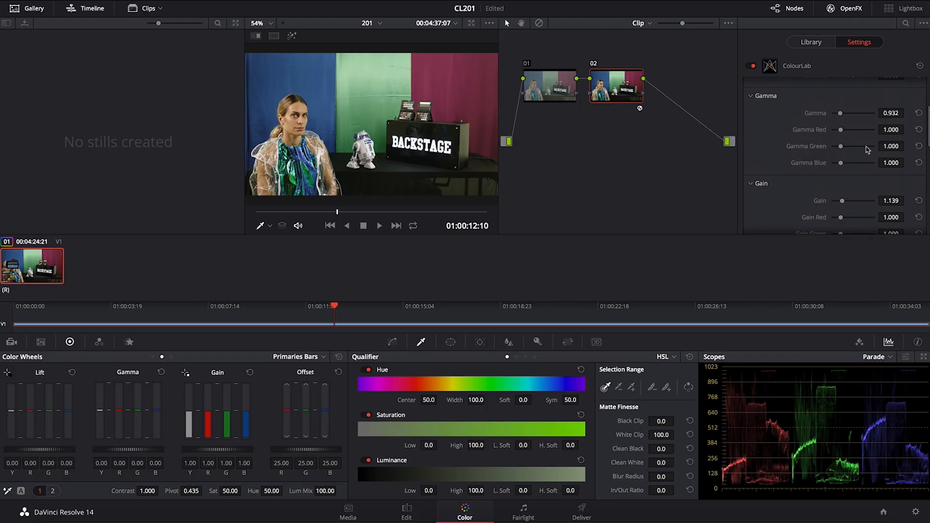
{"action": "mouse_move", "coordinate": [840, 138]}
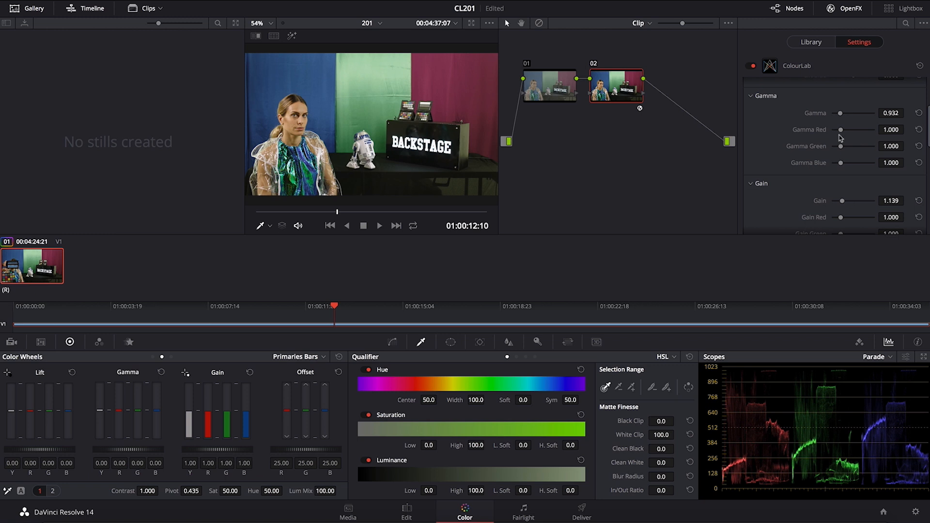
{"action": "mouse_move", "coordinate": [879, 145]}
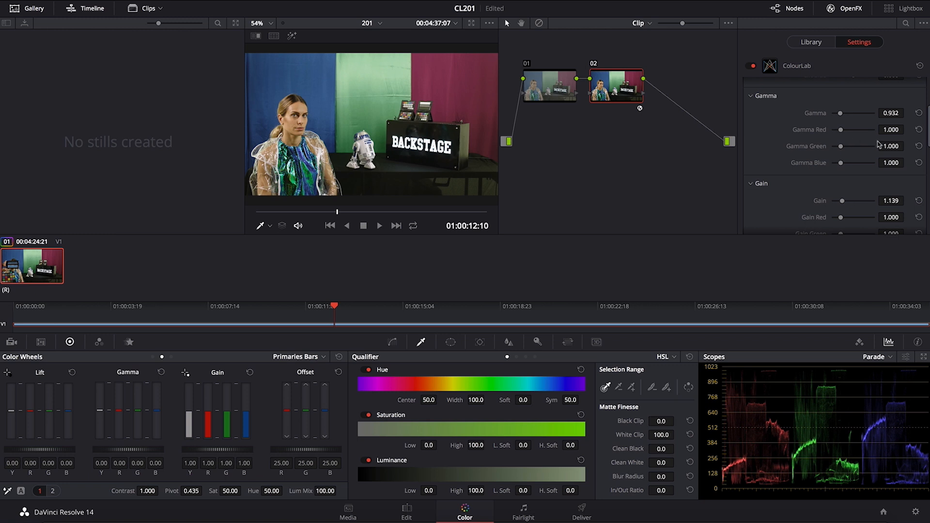
{"action": "mouse_move", "coordinate": [884, 147]}
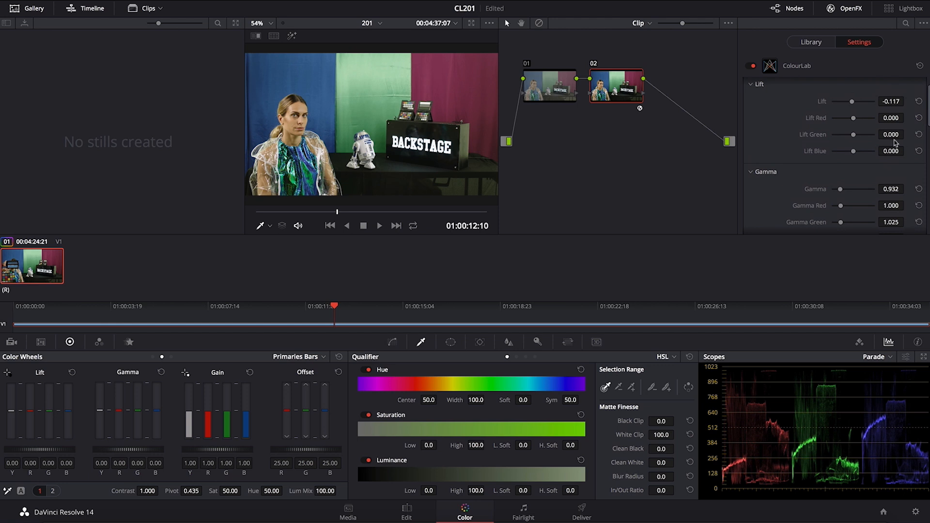
- Set Gamma Blue 1.023, Gain Red 1.018, Lift Green 0.022 and Lift Blue 0.027
{"action": "left_click_drag", "start_coordinate": [870, 134], "coordinate": [875, 135]}
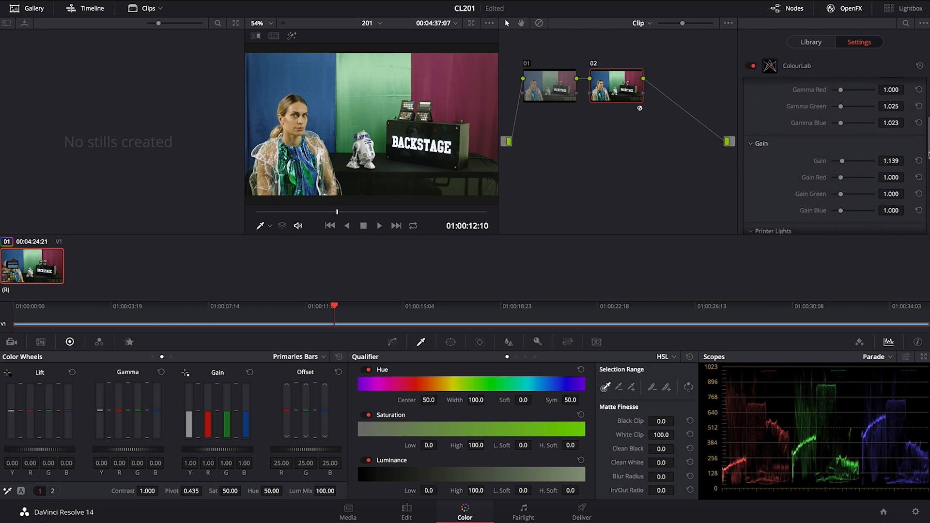
{"action": "scroll", "scroll_direction": "down", "scroll_amount": 3}
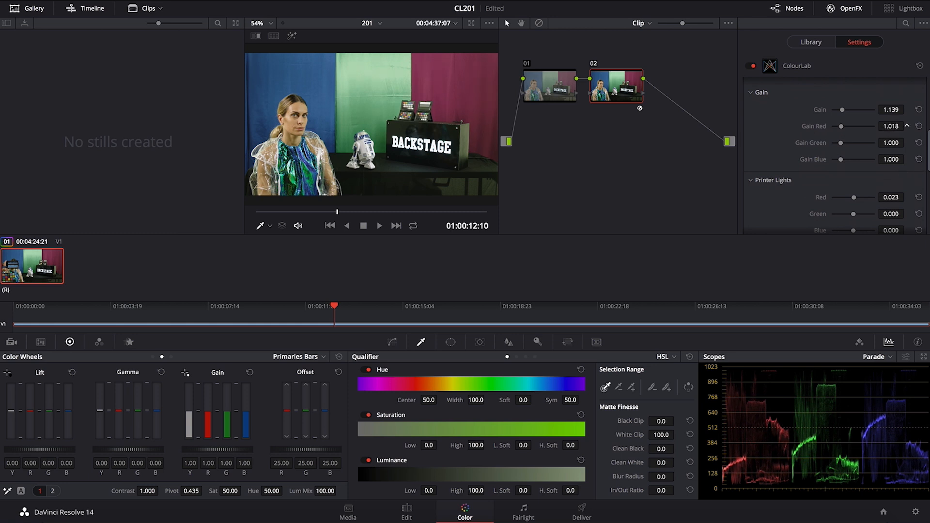
{"action": "left_click_drag", "start_coordinate": [893, 126], "coordinate": [890, 126]}
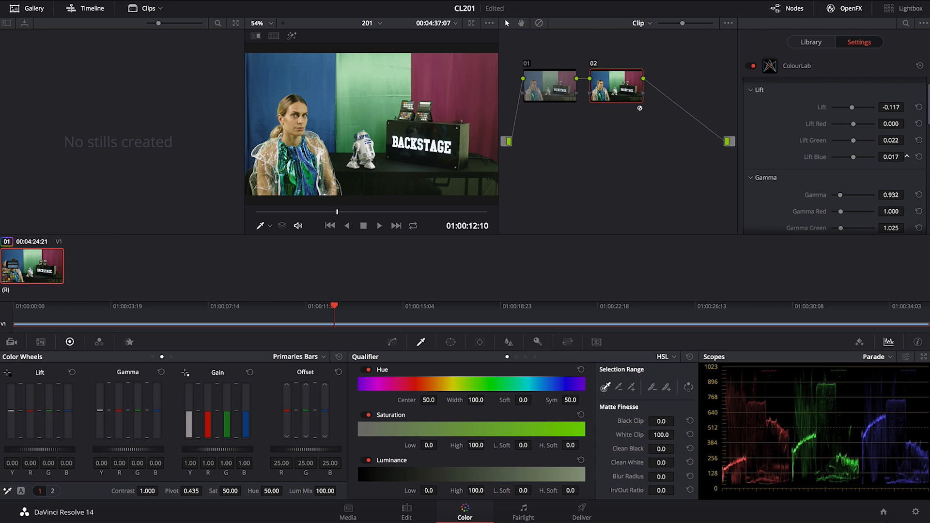
{"action": "left_click_drag", "start_coordinate": [853, 156], "coordinate": [859, 156]}
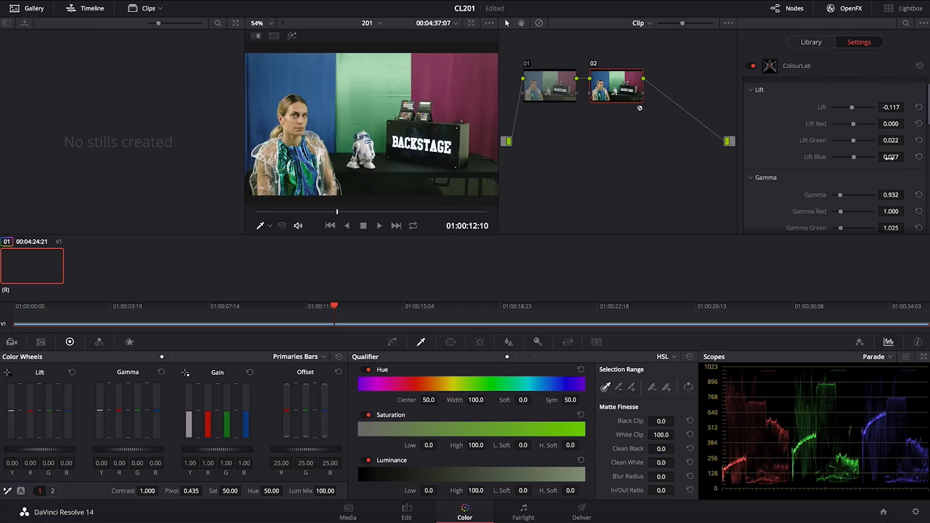
{"action": "scroll", "scroll_direction": "down", "scroll_amount": 3}
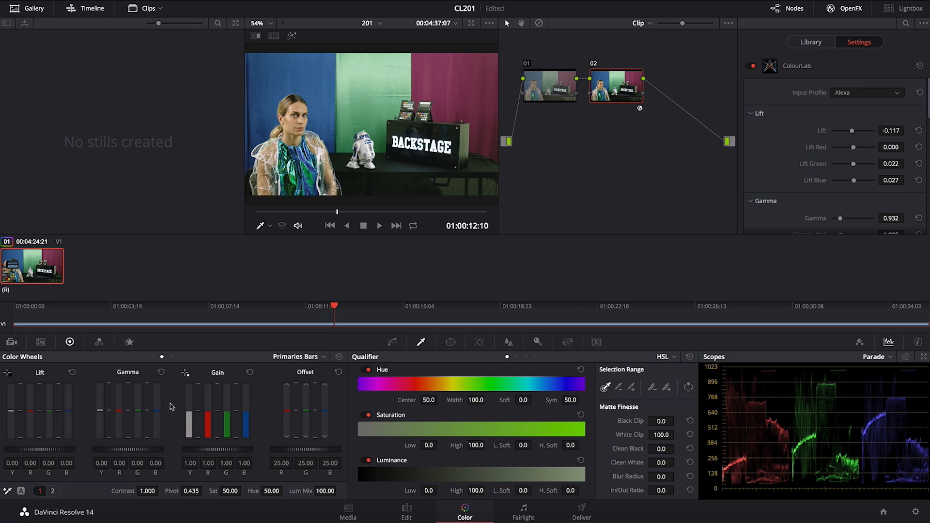
{"action": "mouse_move", "coordinate": [555, 315]}
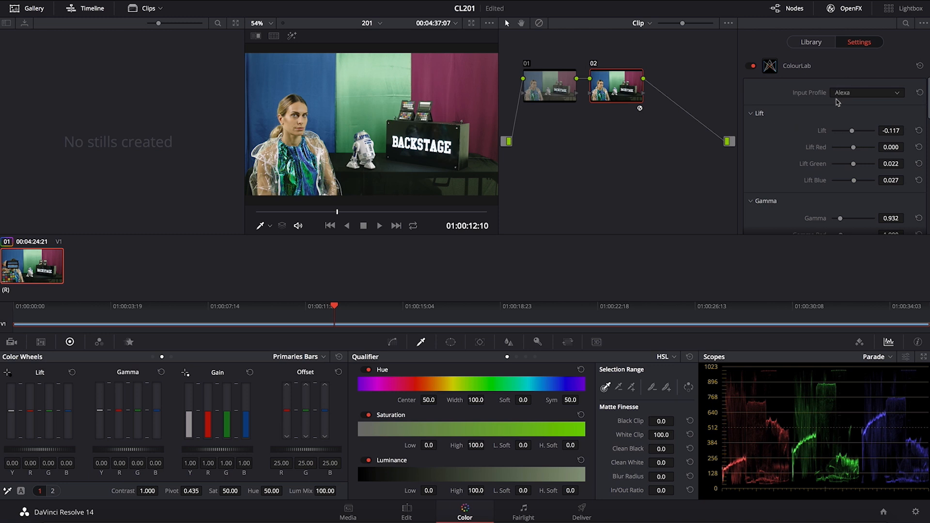
{"action": "mouse_move", "coordinate": [922, 120]}
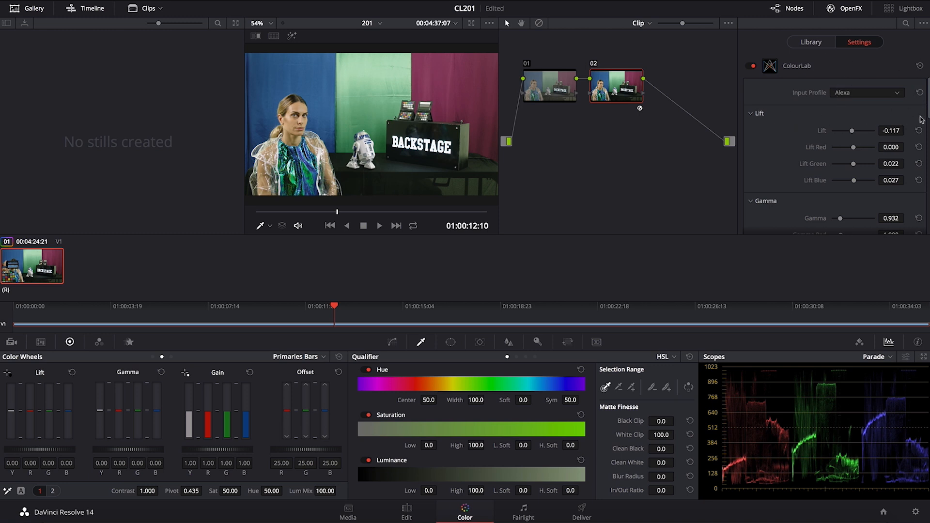
{"action": "scroll", "scroll_direction": "down", "scroll_amount": 3}
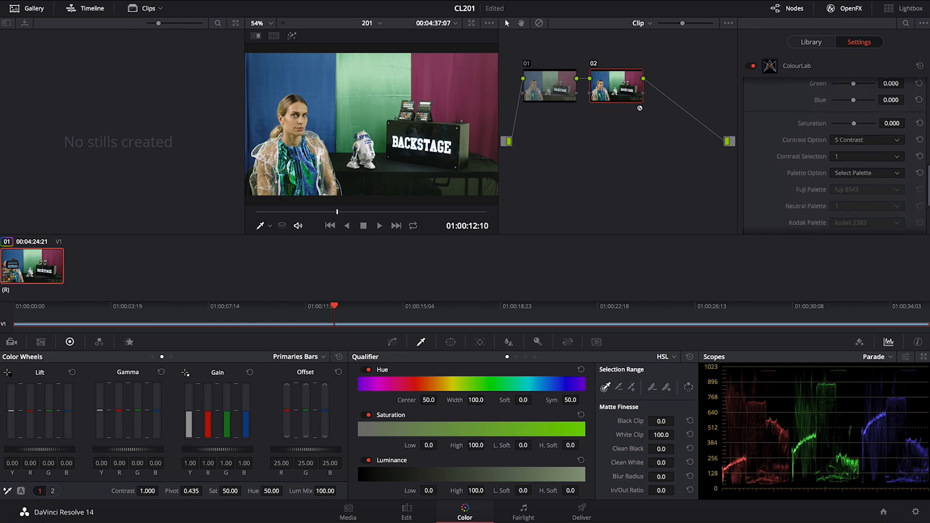
{"action": "scroll", "scroll_direction": "down", "scroll_amount": 3}
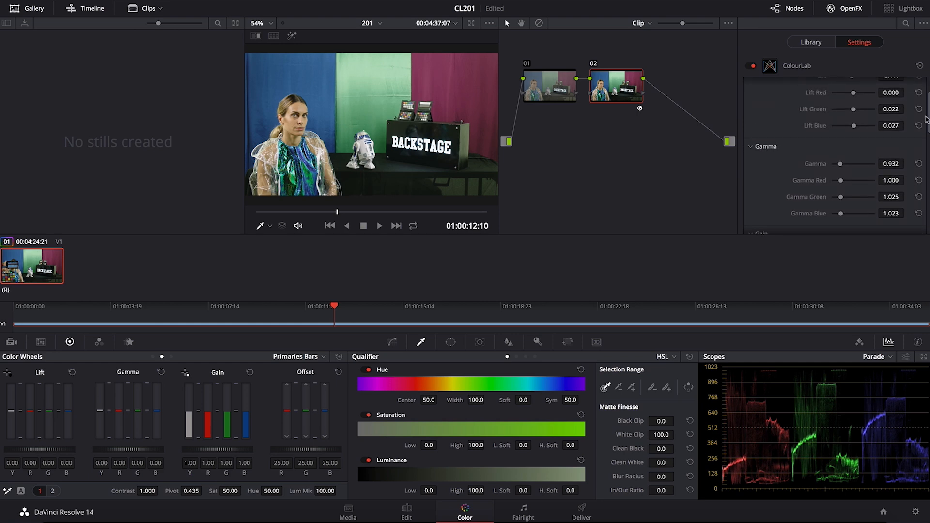